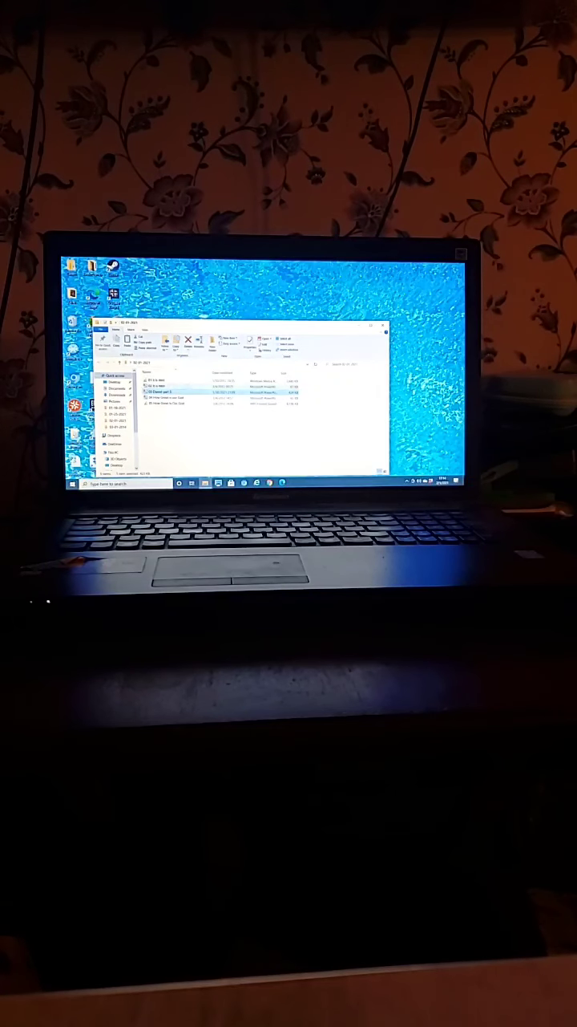
Open the Daniel lesson presentation from File Explorer so its title slide shows.
{"action": "double_click", "coordinate": [161, 391]}
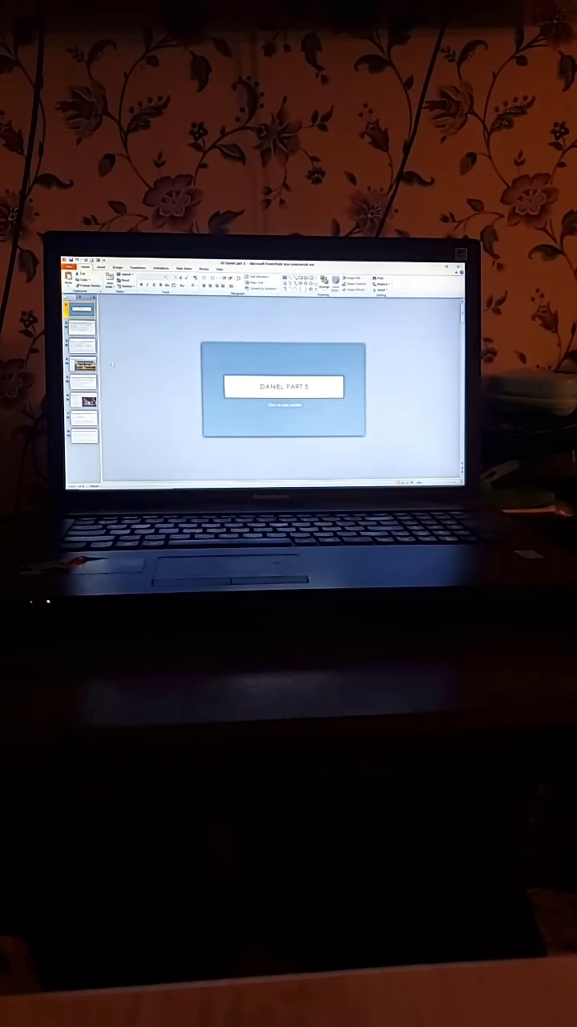
{"action": "left_click", "coordinate": [183, 268]}
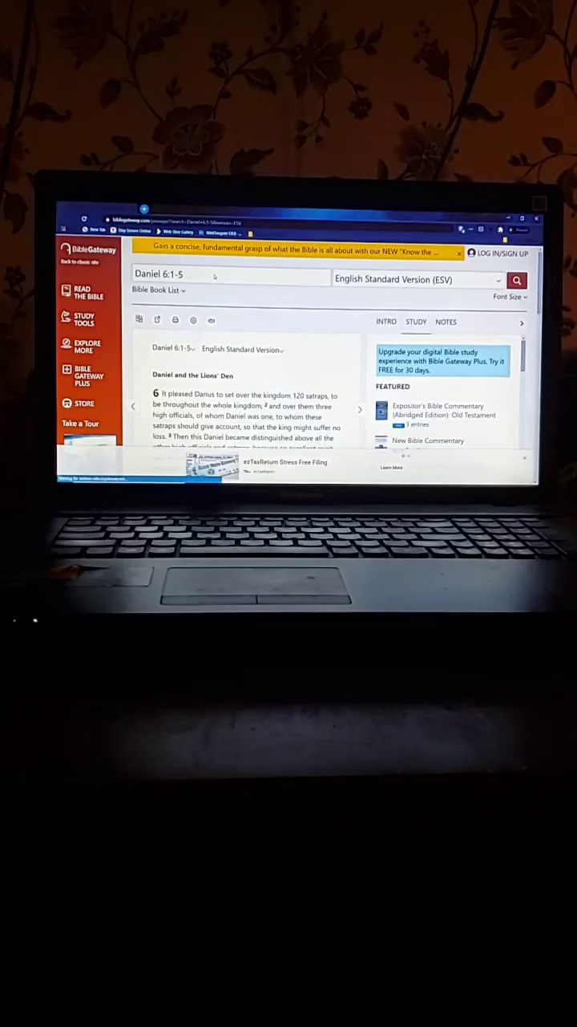
Read through Daniel 6:1-5 in the English Standard Version on BibleGateway.
{"action": "left_click", "coordinate": [232, 273]}
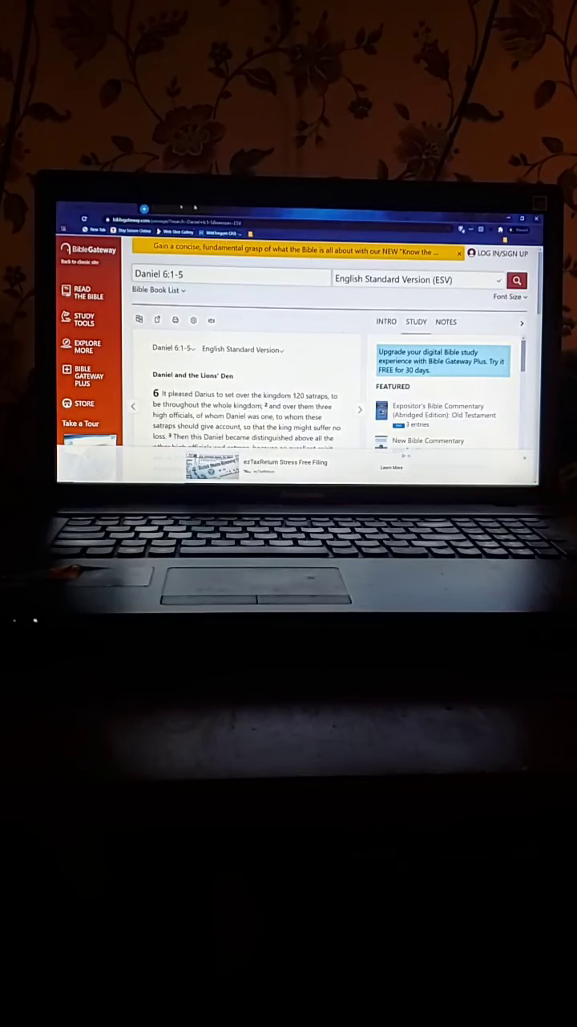
{"action": "scroll", "scroll_direction": "down", "scroll_amount": 3}
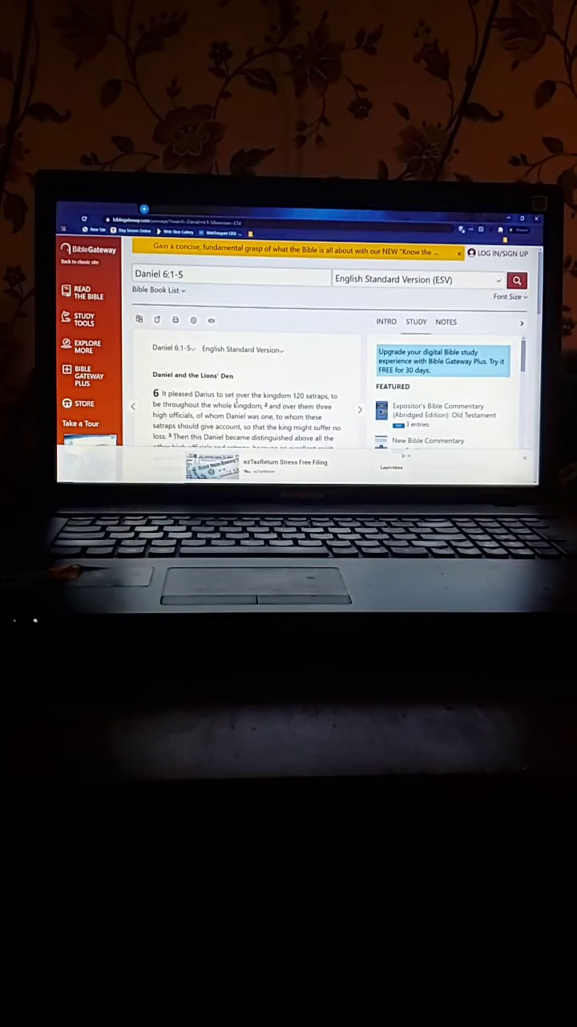
{"action": "mouse_move", "coordinate": [212, 320]}
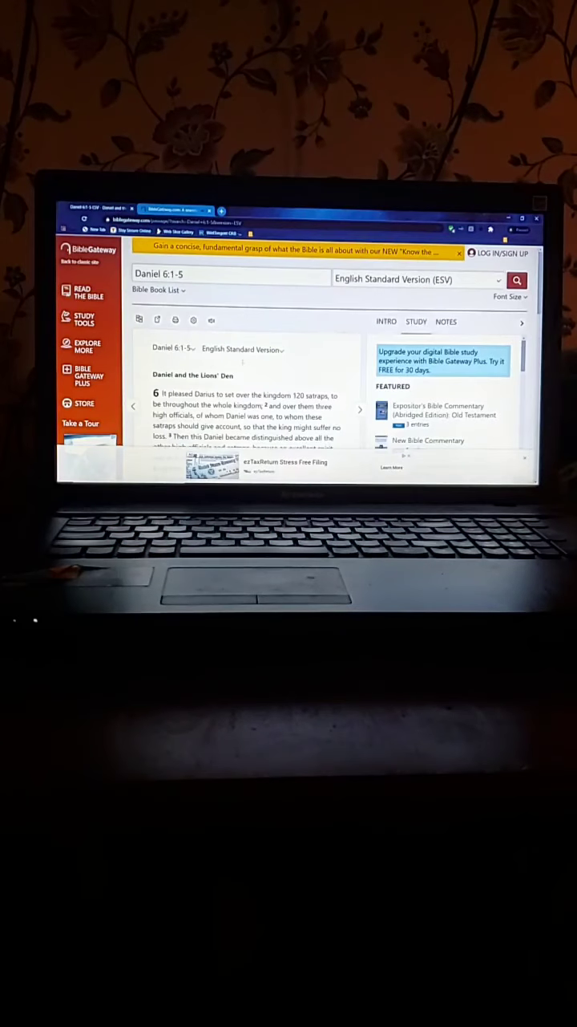
{"action": "scroll", "scroll_direction": "down", "scroll_amount": 3}
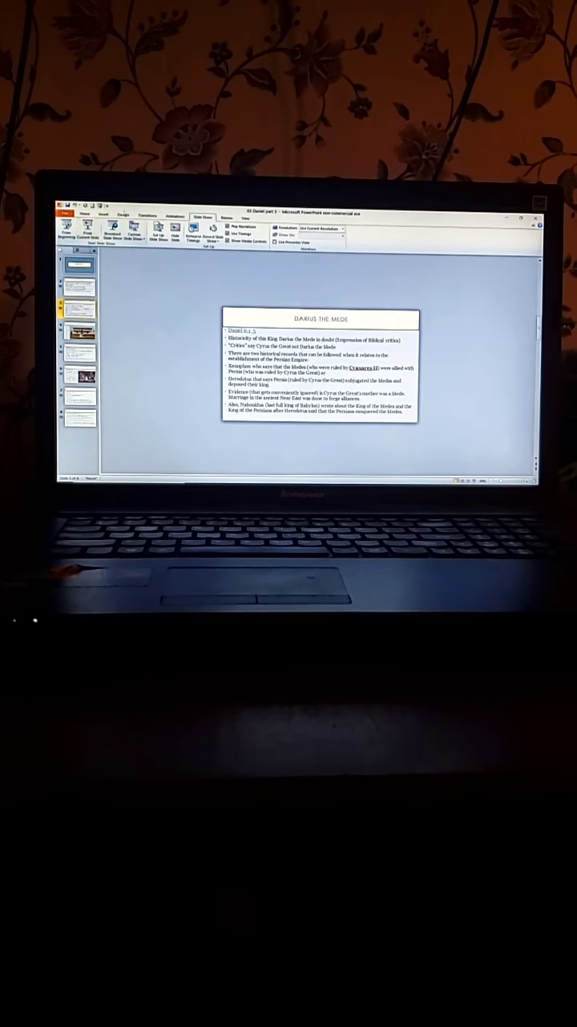
Give the Darius the Mede bullet list an entrance animation so points appear one at a time.
{"action": "left_click", "coordinate": [175, 219]}
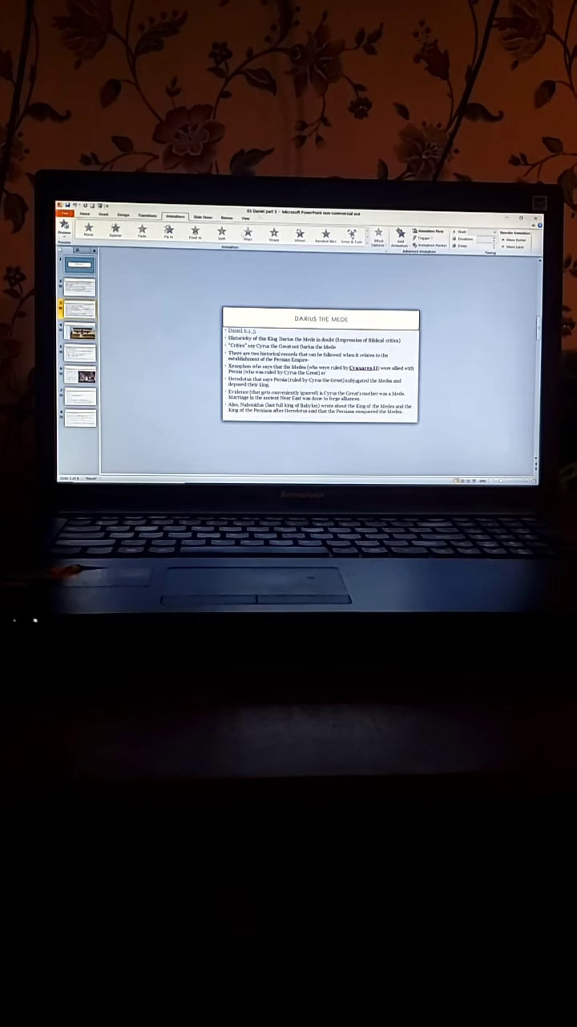
{"action": "left_click", "coordinate": [321, 377]}
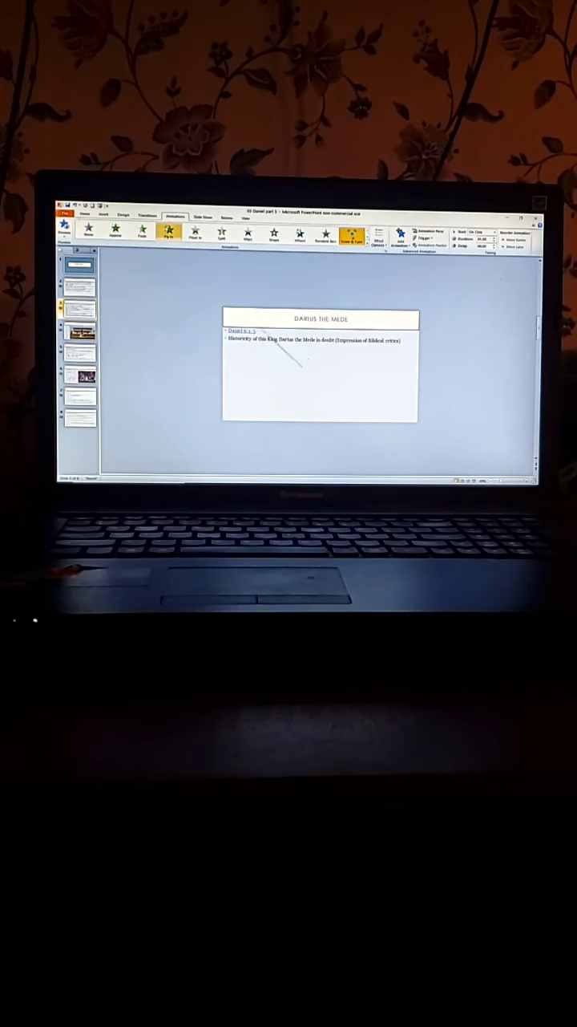
{"action": "left_click", "coordinate": [204, 218]}
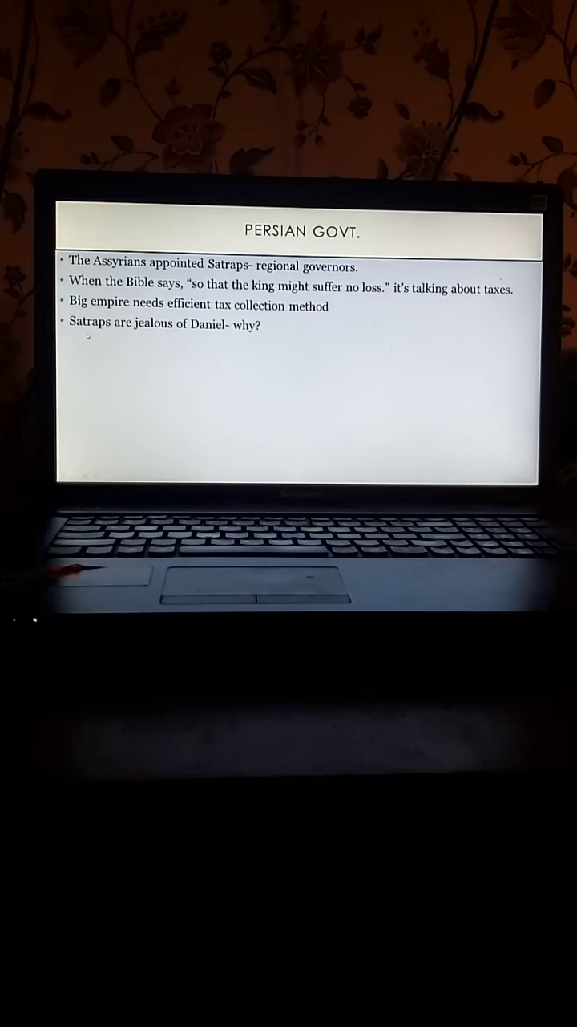
{"action": "mouse_move", "coordinate": [88, 353]}
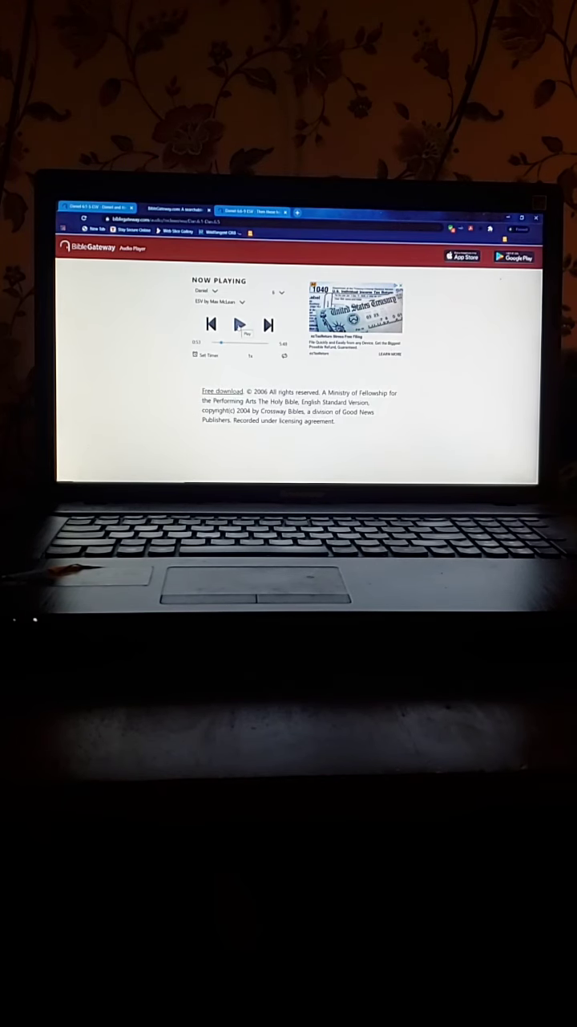
Start the Daniel chapter audio playing in the BibleGateway audio player.
{"action": "left_click", "coordinate": [239, 324]}
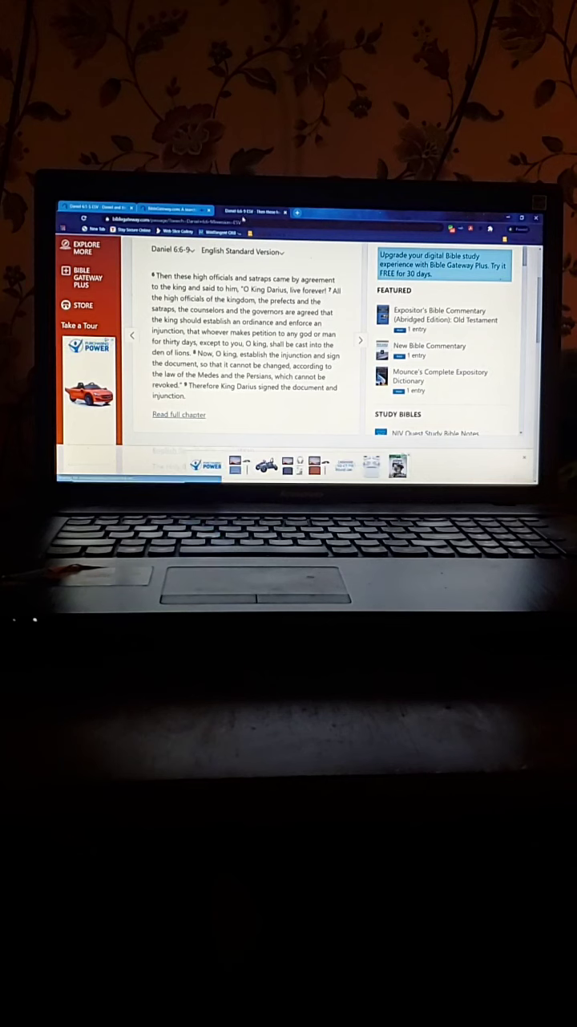
{"action": "mouse_move", "coordinate": [175, 208]}
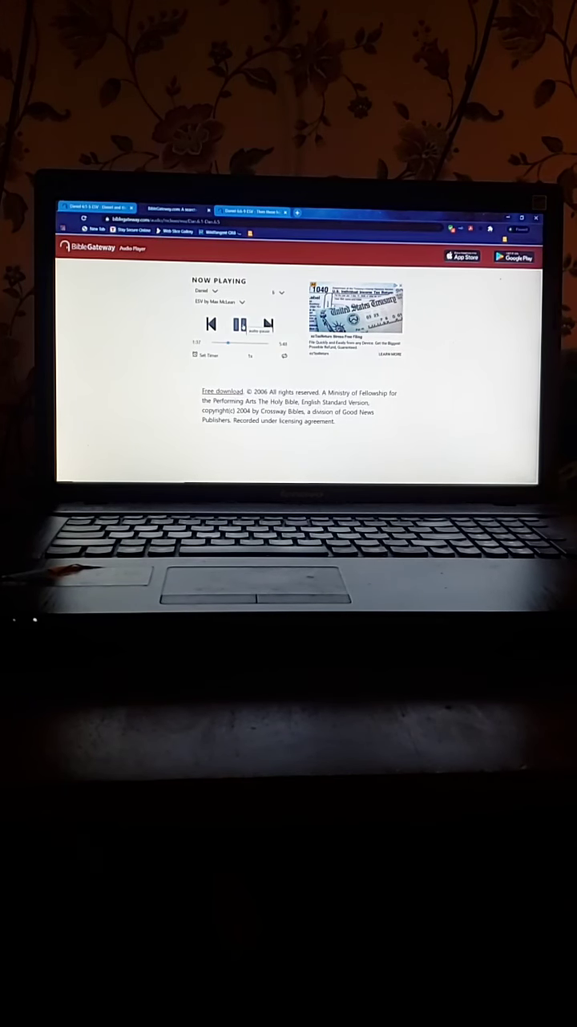
Return to the DANIEL FAITH slide and follow its Daniel 6:10-13 link to BibleGateway.
{"action": "left_click", "coordinate": [239, 324]}
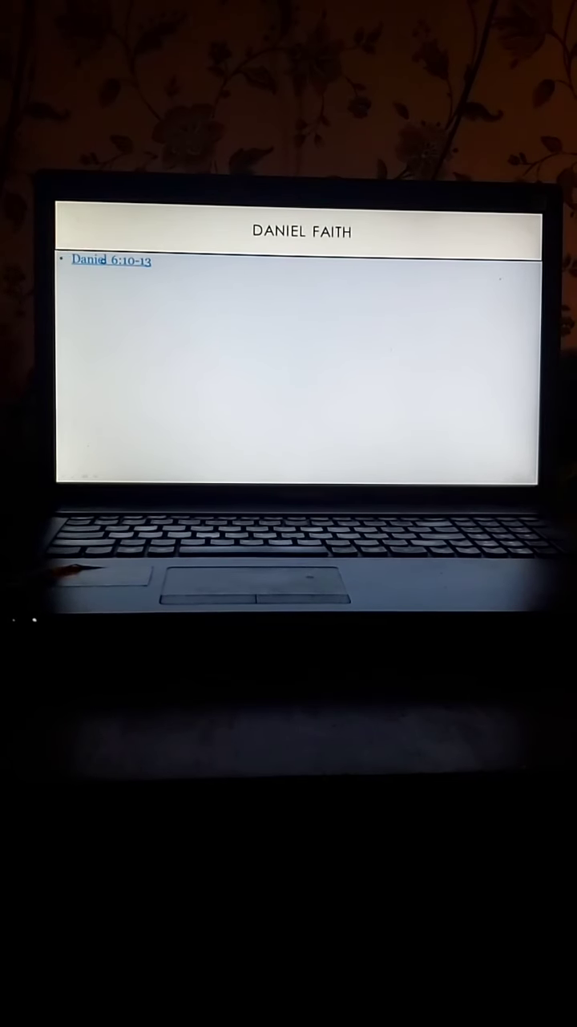
{"action": "left_click", "coordinate": [111, 261]}
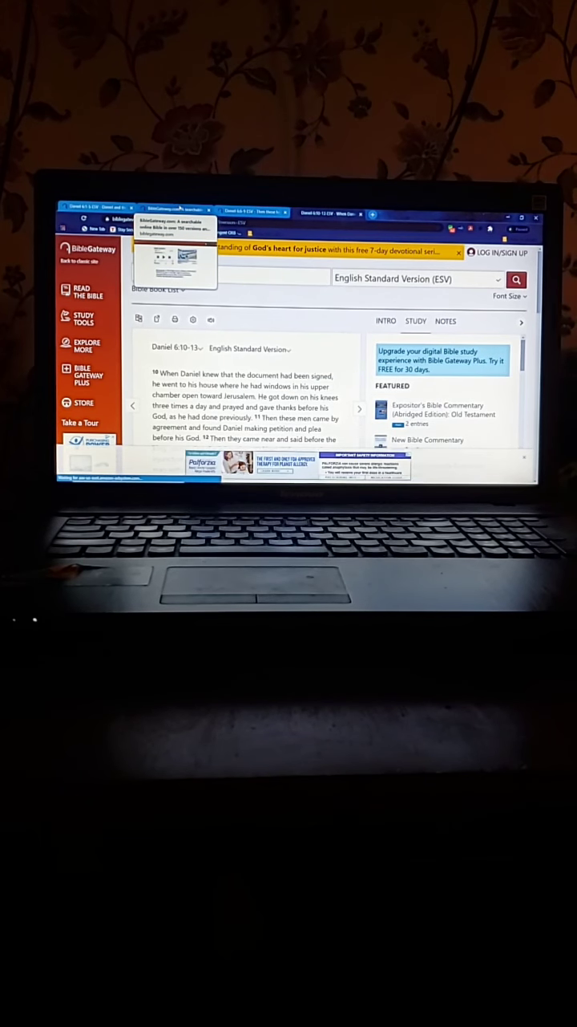
{"action": "left_click", "coordinate": [211, 319]}
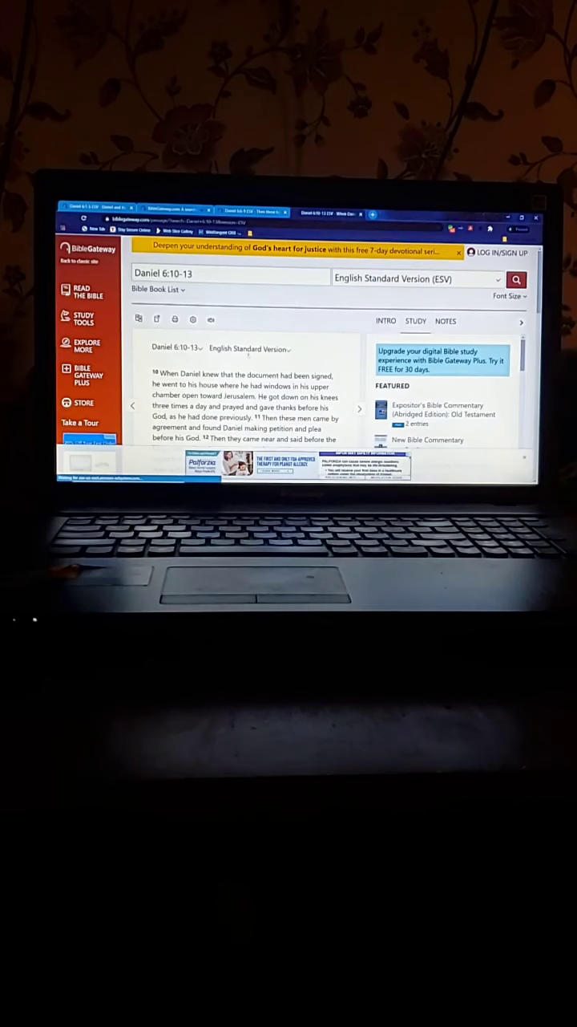
{"action": "scroll", "scroll_direction": "down", "scroll_amount": 3}
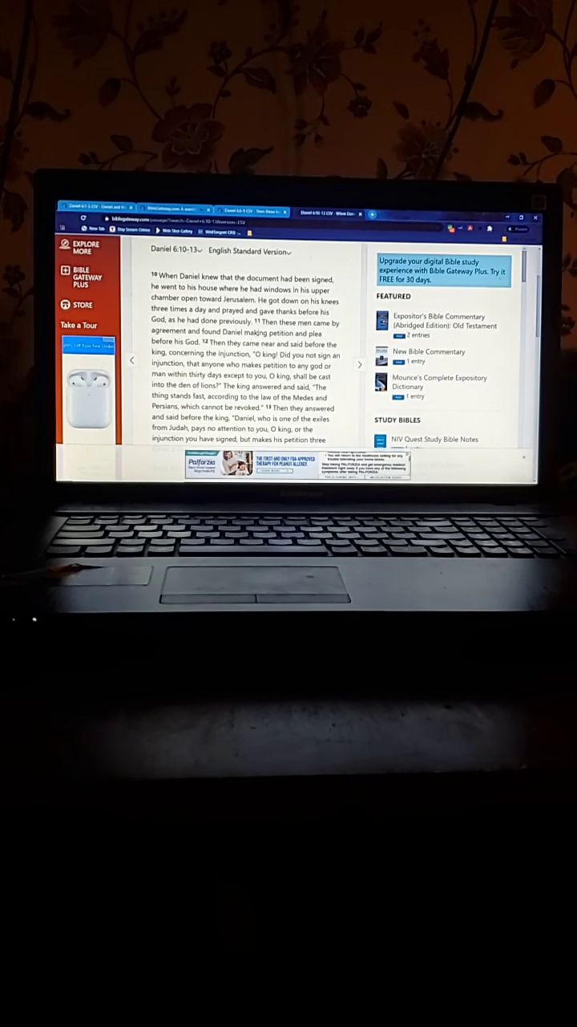
{"action": "scroll", "scroll_direction": "down", "scroll_amount": 3}
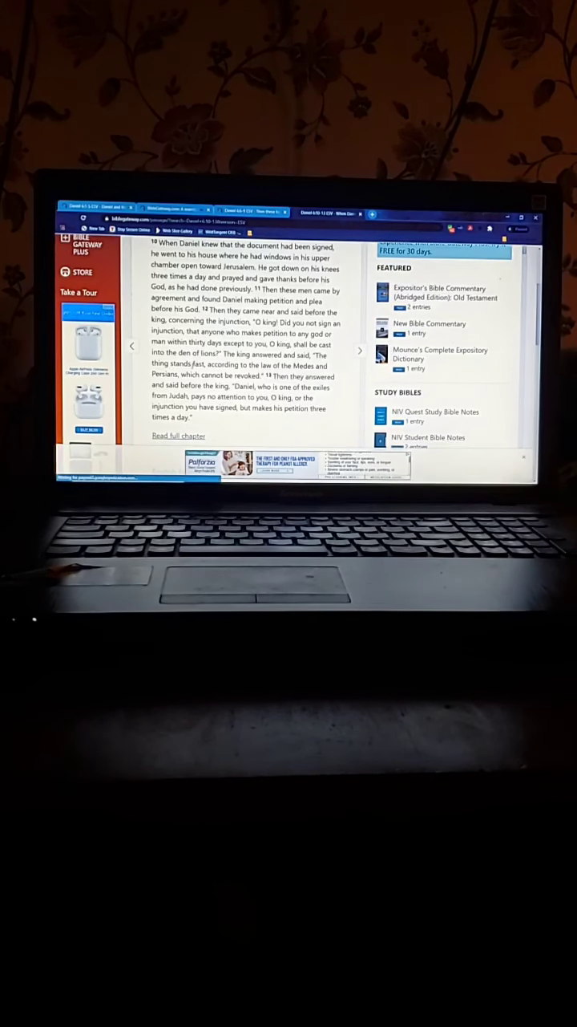
{"action": "scroll", "scroll_direction": "down", "scroll_amount": 3}
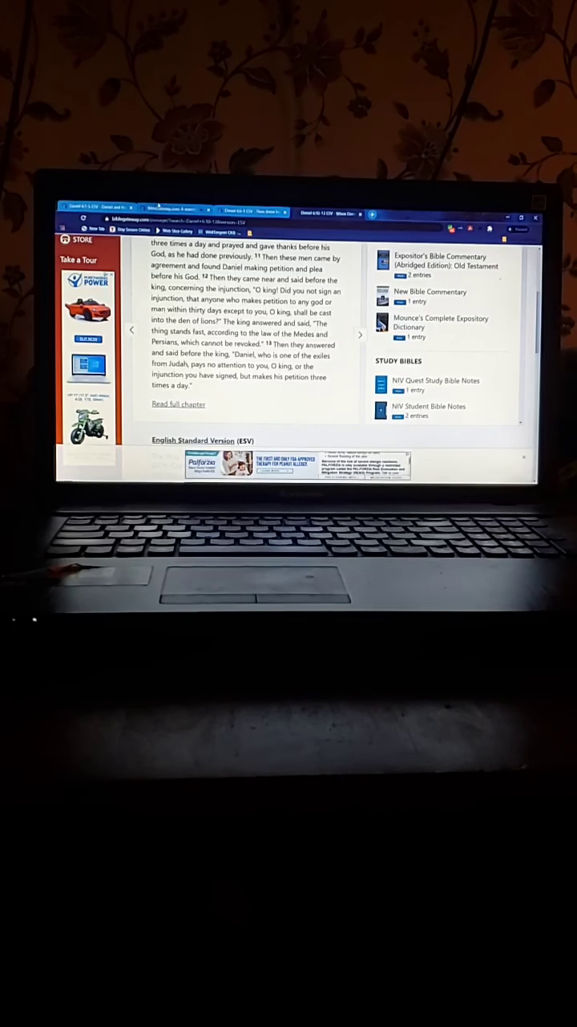
{"action": "mouse_move", "coordinate": [173, 210]}
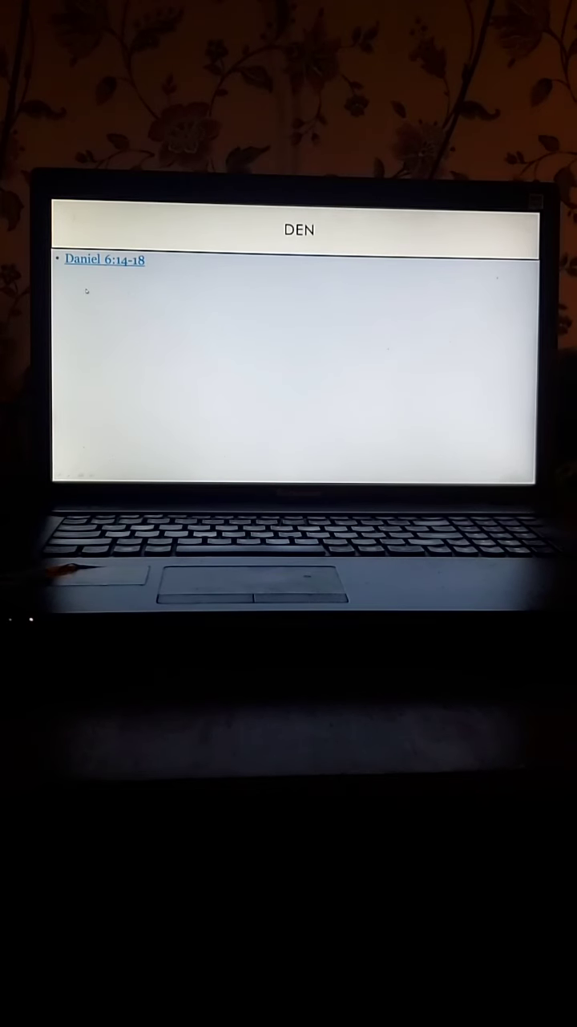
{"action": "mouse_move", "coordinate": [105, 259]}
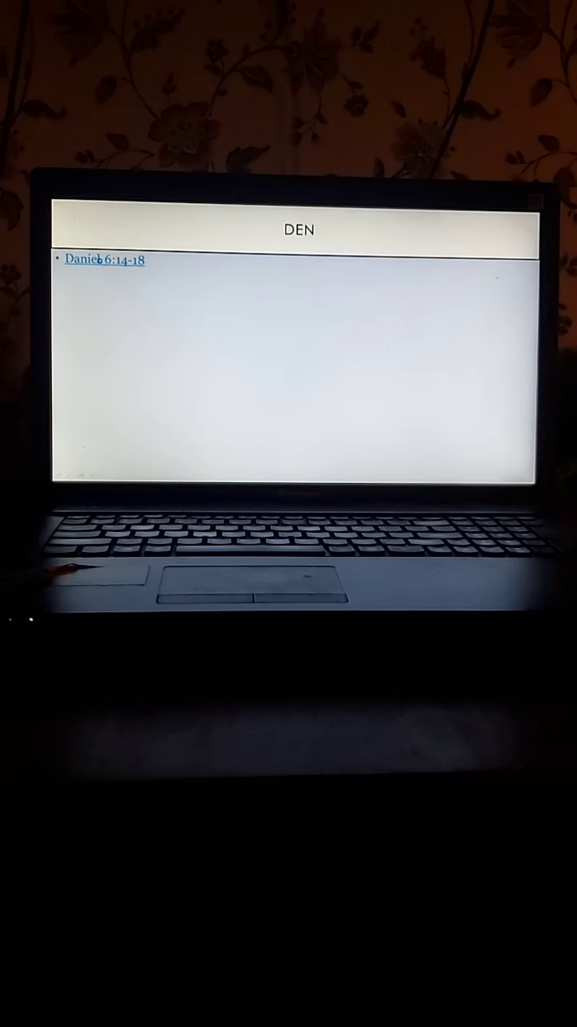
Read through Daniel 6:14-18 and bring up the audio player for the passage.
{"action": "left_click", "coordinate": [104, 260]}
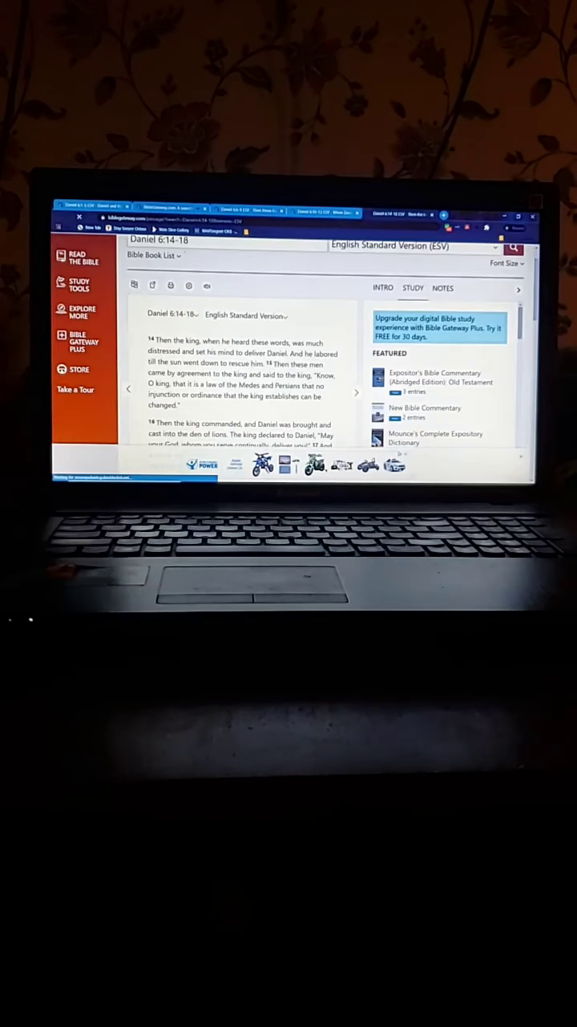
{"action": "scroll", "scroll_direction": "down", "scroll_amount": 3}
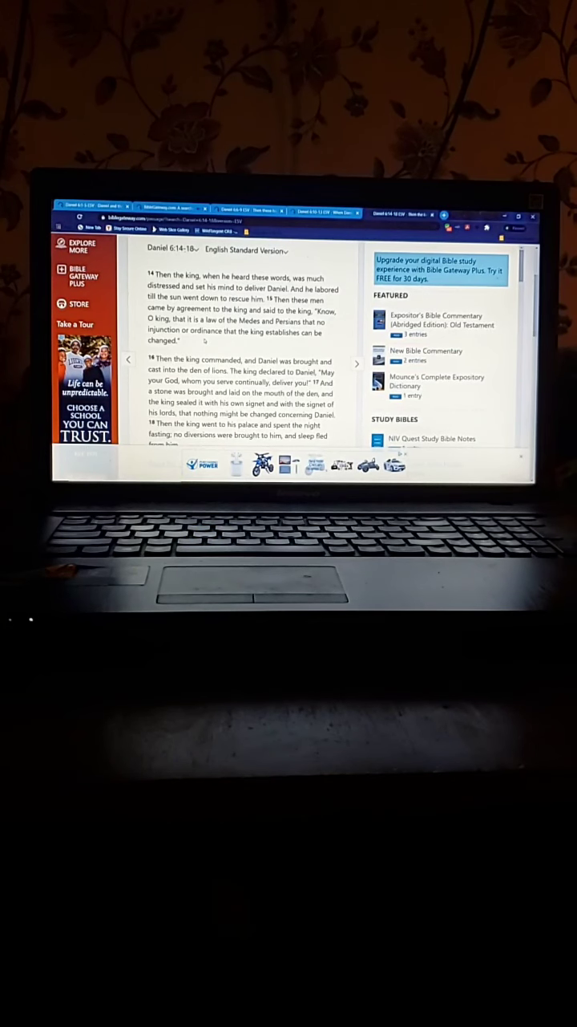
{"action": "scroll", "scroll_direction": "down", "scroll_amount": 3}
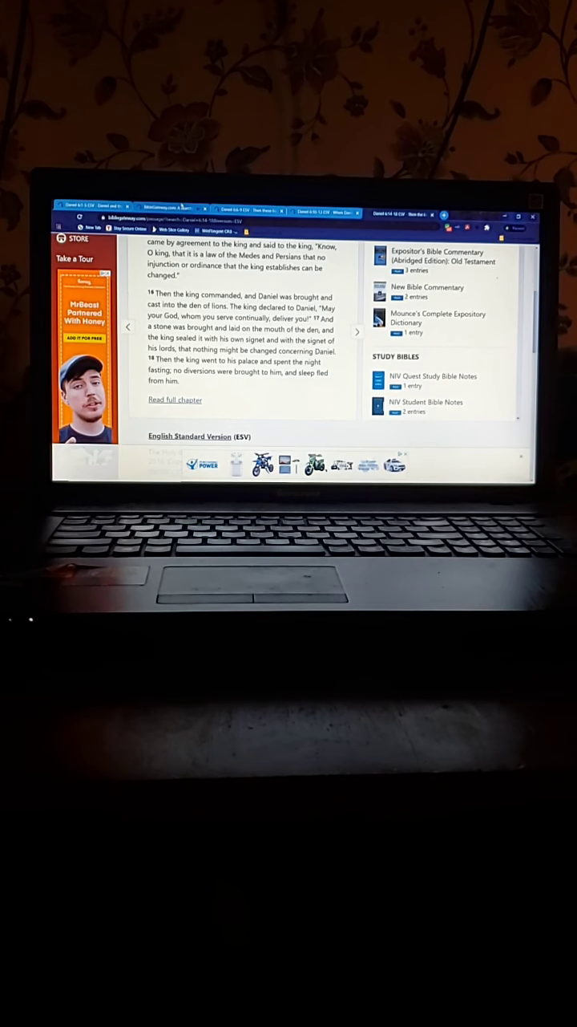
{"action": "mouse_move", "coordinate": [168, 209]}
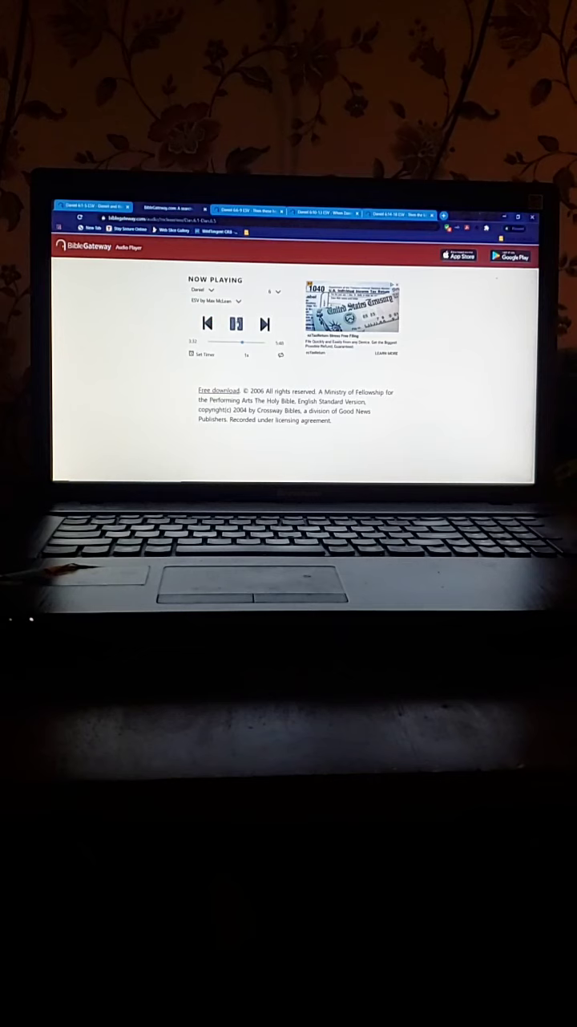
{"action": "left_click", "coordinate": [236, 324]}
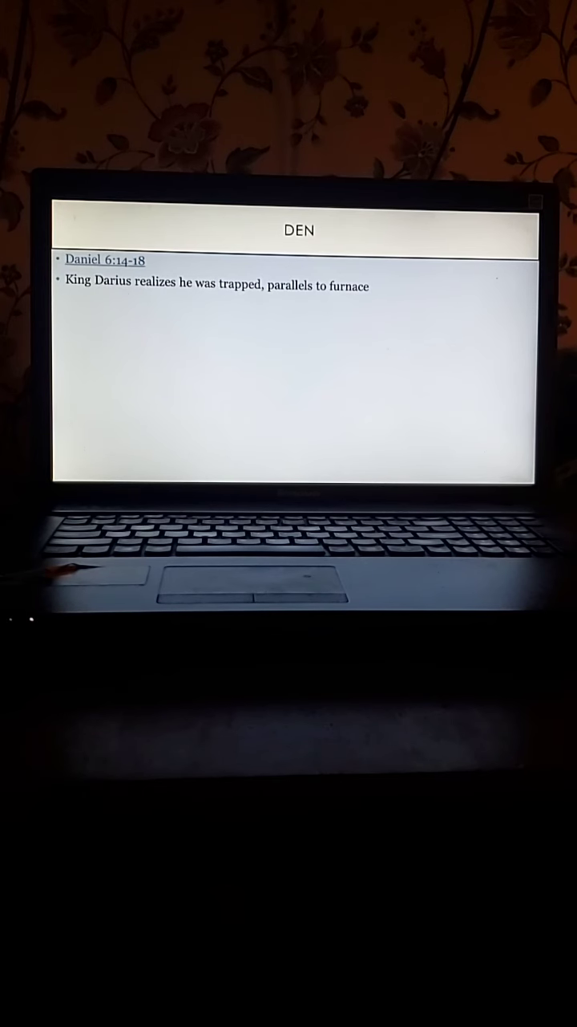
{"action": "mouse_move", "coordinate": [102, 260]}
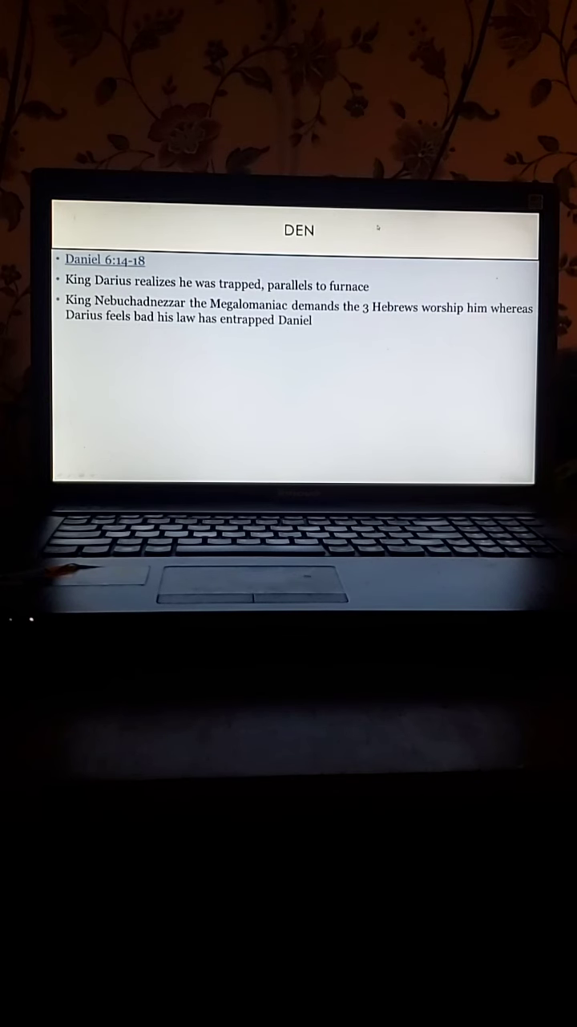
{"action": "mouse_move", "coordinate": [324, 353]}
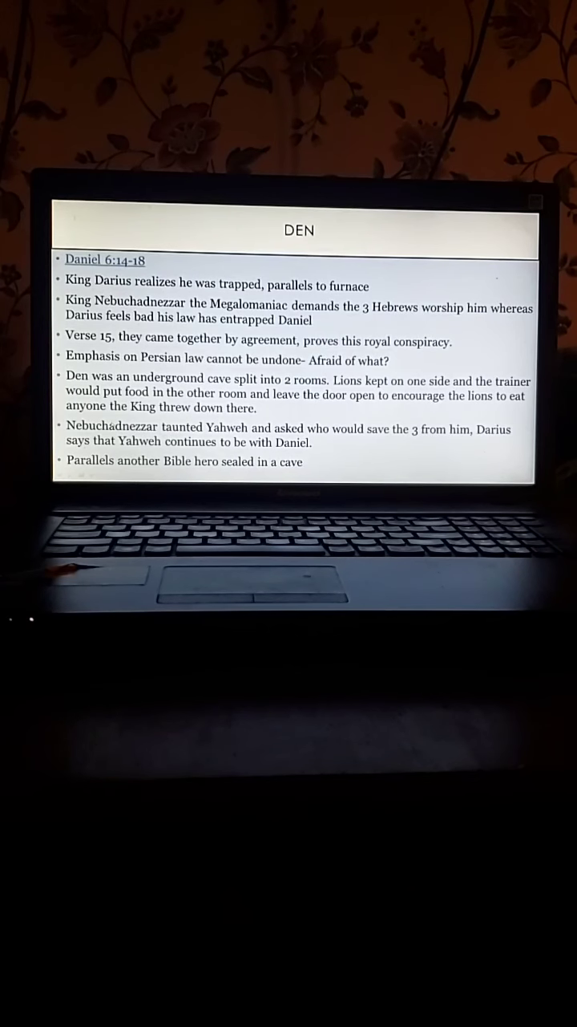
Highlight the Daniel 6:19-24 hyperlink on the DEN CONT. slide.
{"action": "left_click_drag", "start_coordinate": [163, 385], "coordinate": [417, 385]}
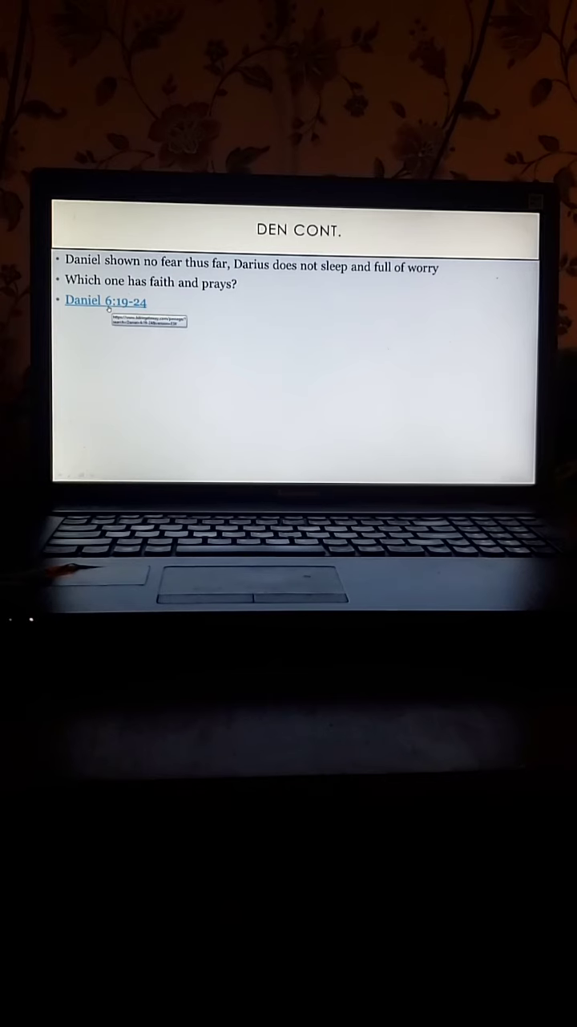
Read Daniel 6:19-24 from the slide link, then pause the chapter audio narration.
{"action": "left_click", "coordinate": [102, 301]}
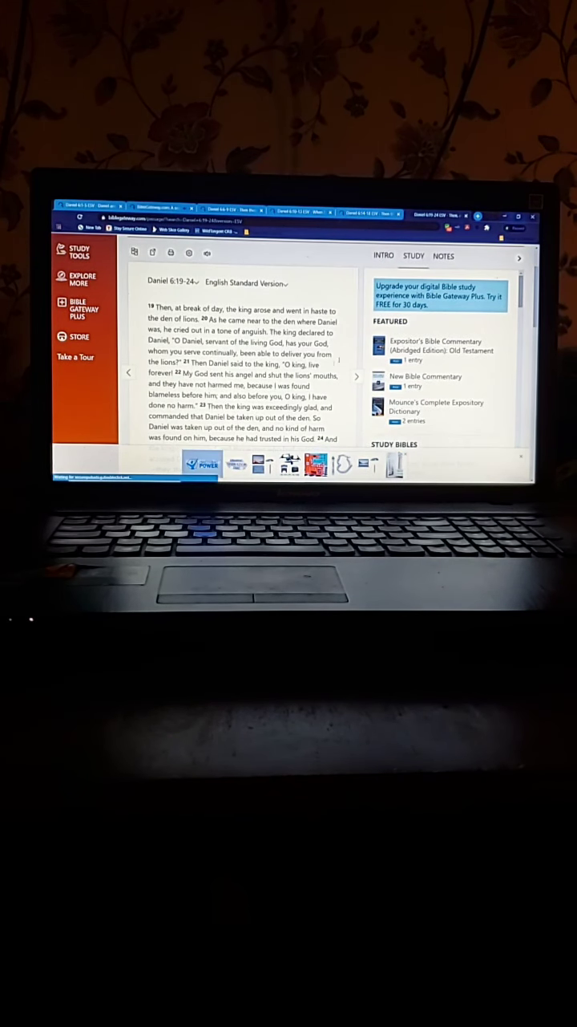
{"action": "scroll", "scroll_direction": "down", "scroll_amount": 3}
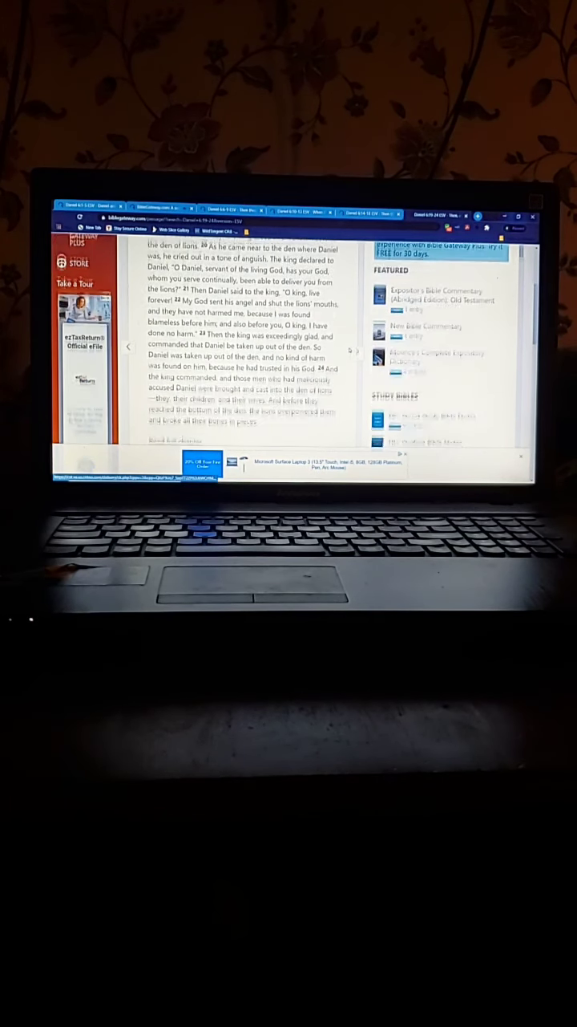
{"action": "scroll", "scroll_direction": "down", "scroll_amount": 3}
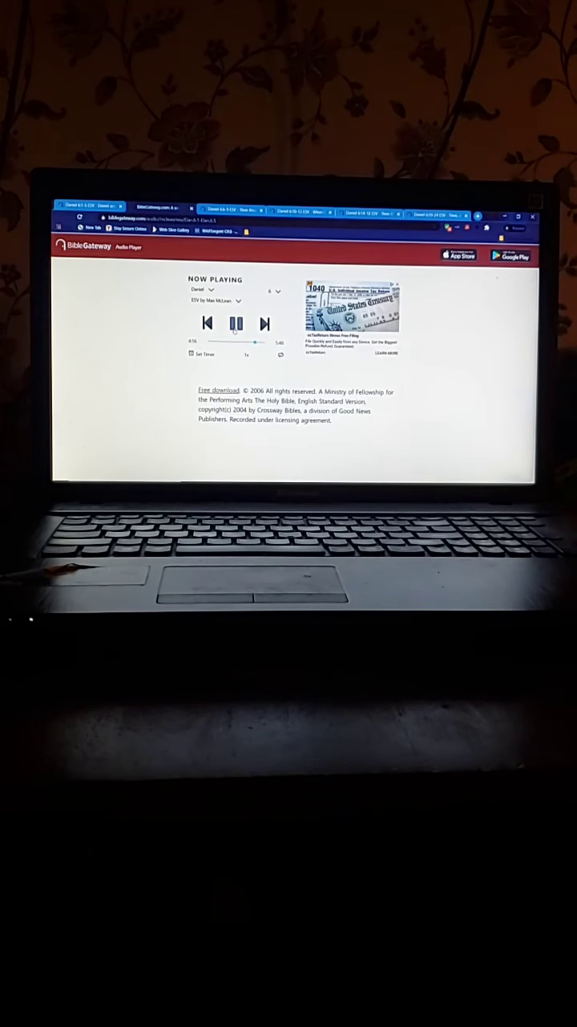
{"action": "left_click", "coordinate": [236, 322]}
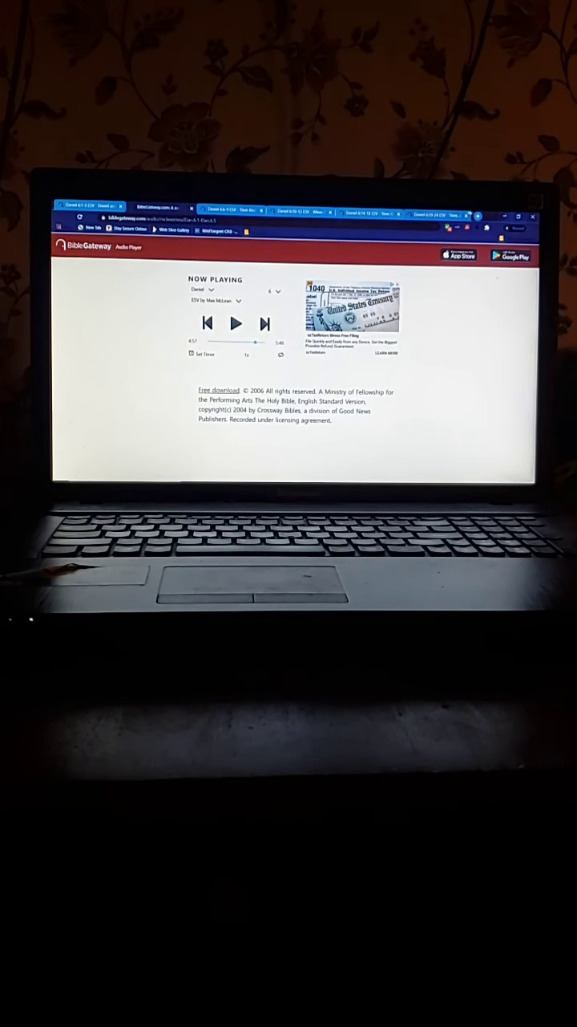